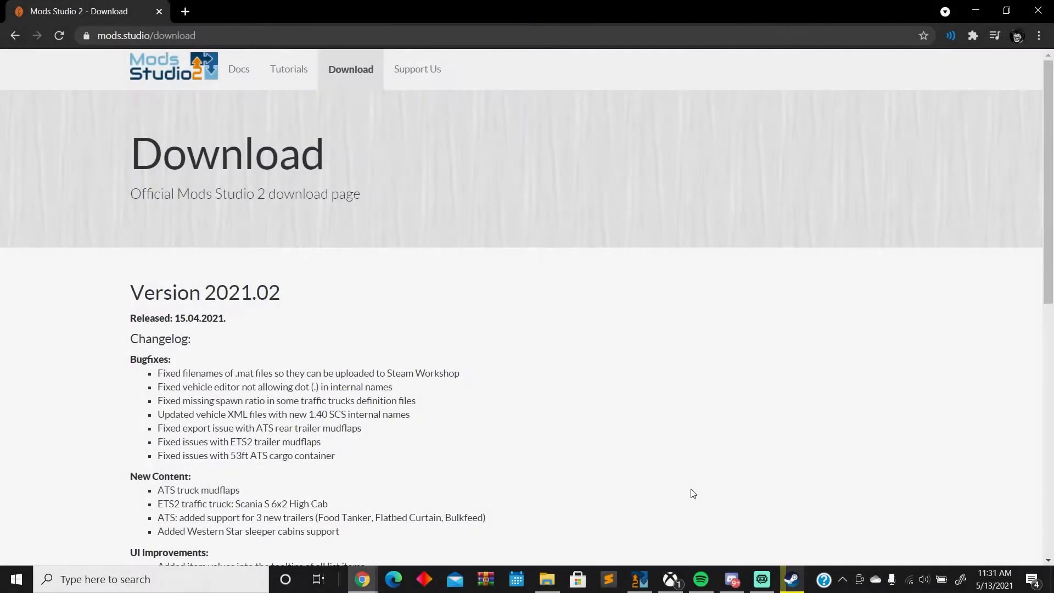
mouse_move(612, 354)
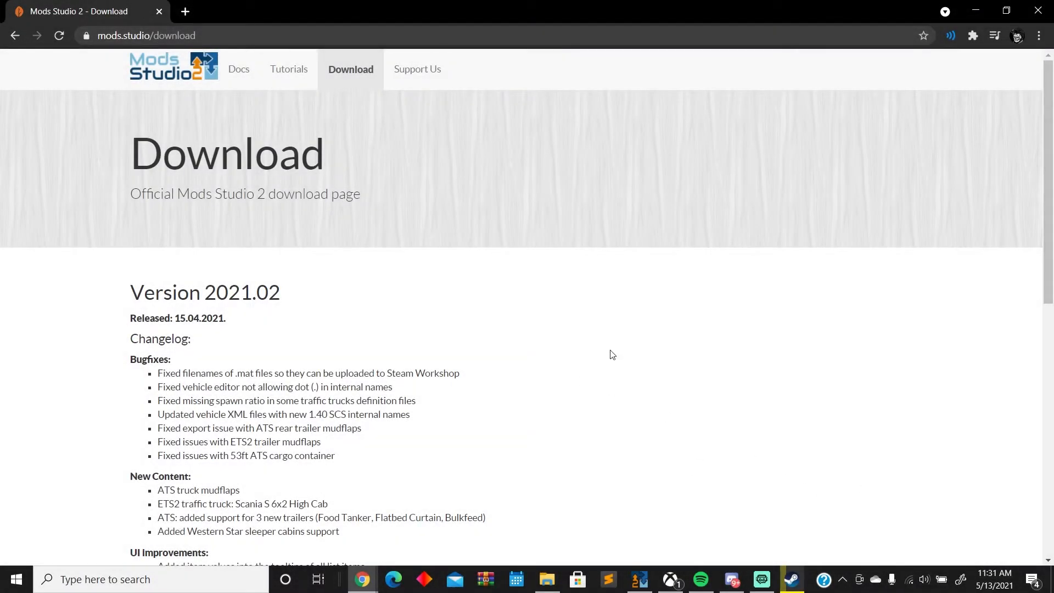
mouse_move(719, 367)
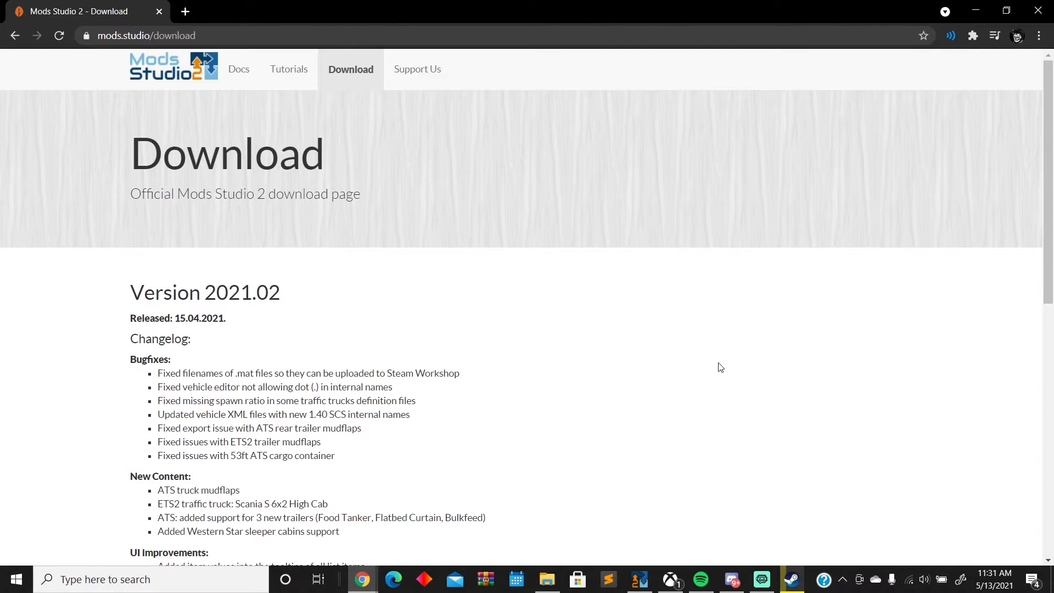
mouse_move(668, 347)
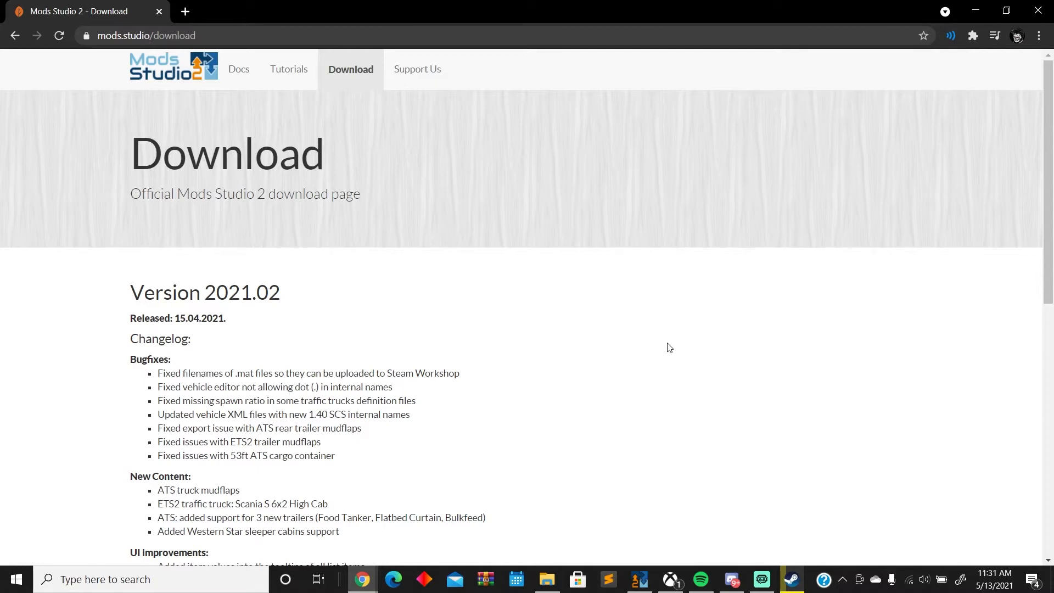
mouse_move(695, 438)
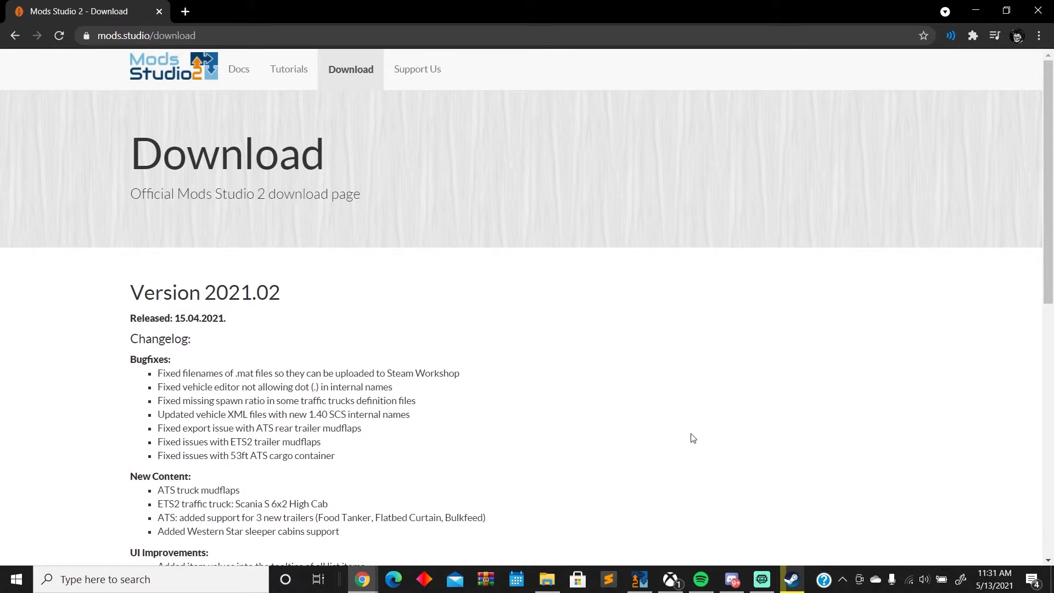
mouse_move(712, 387)
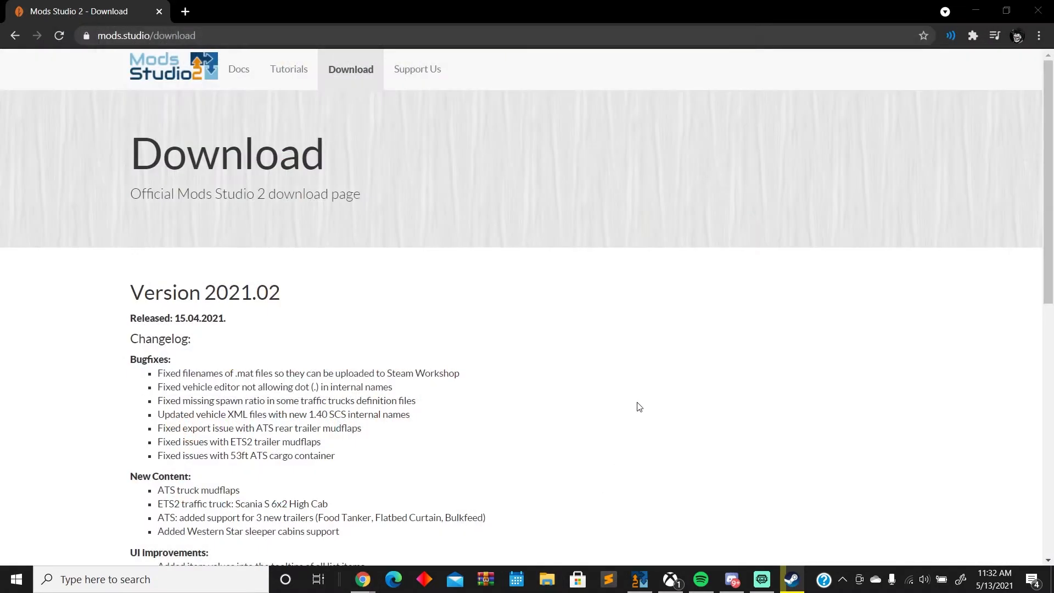
mouse_move(548, 317)
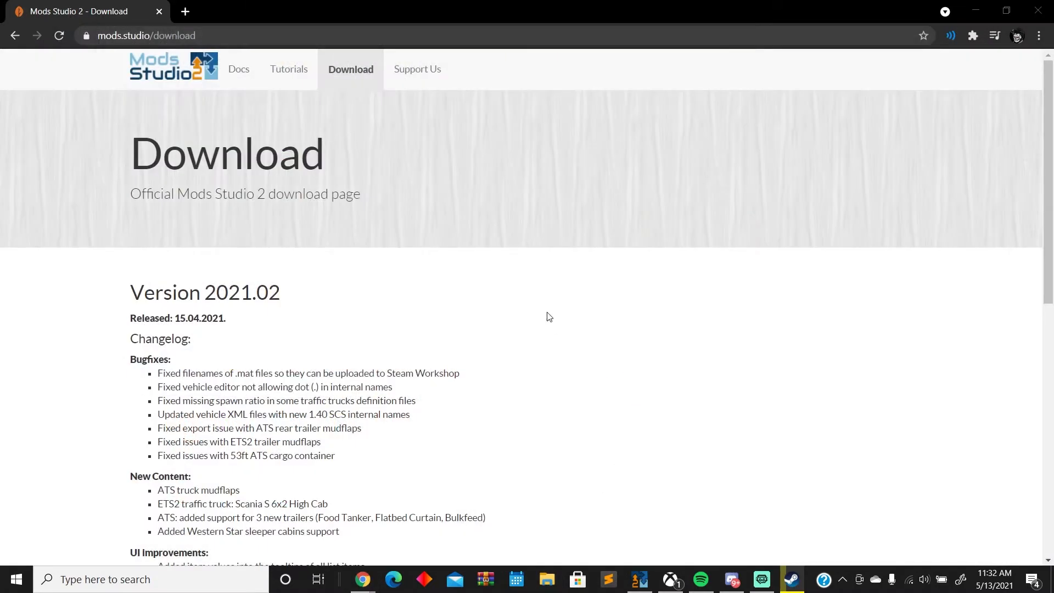
mouse_move(323, 99)
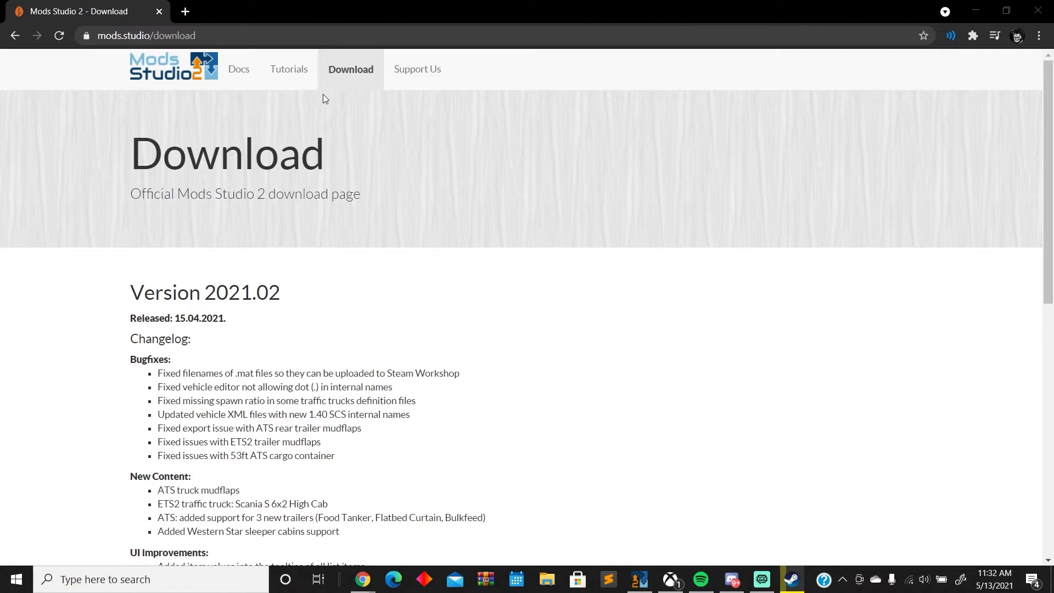
mouse_move(383, 246)
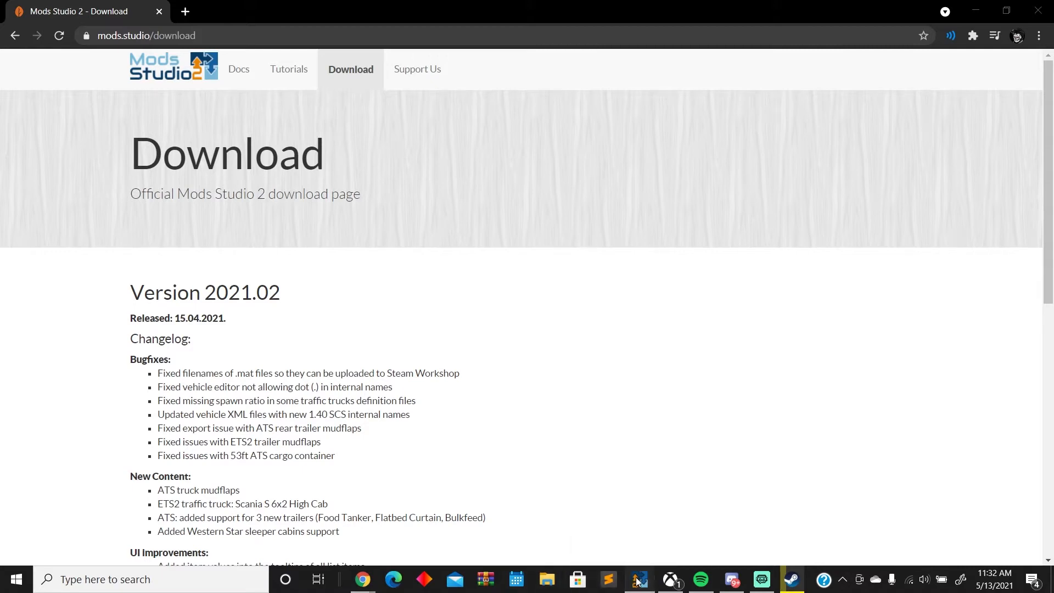
- Bring the Mods Studio 2 window in front of Chrome's download page
left_click(637, 579)
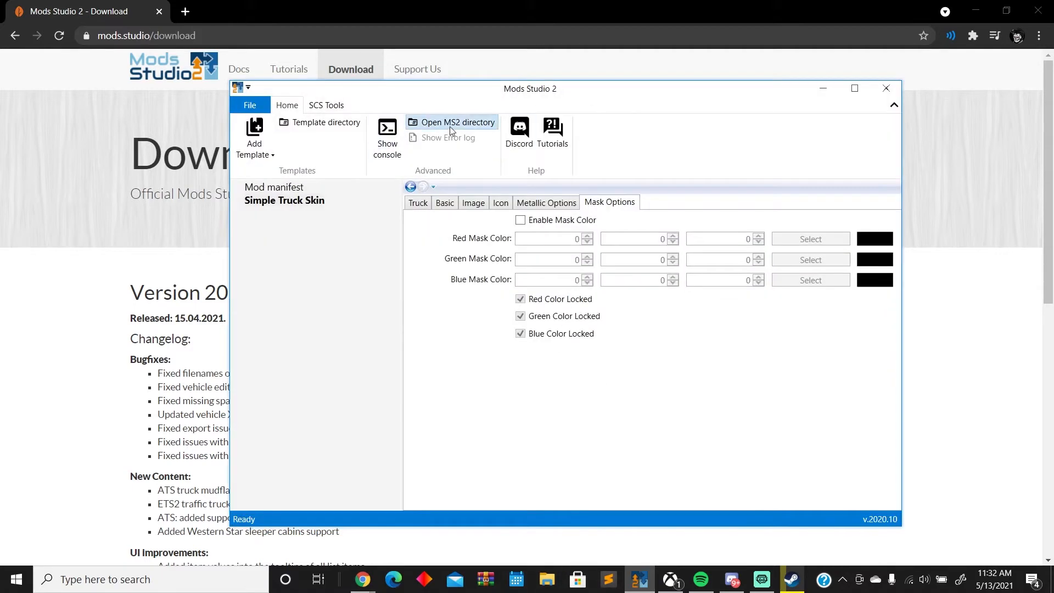
- Browse the Mods Studio 2 folder to Data > ModData > SCS > Vehicles, then switch to Discord
left_click(458, 123)
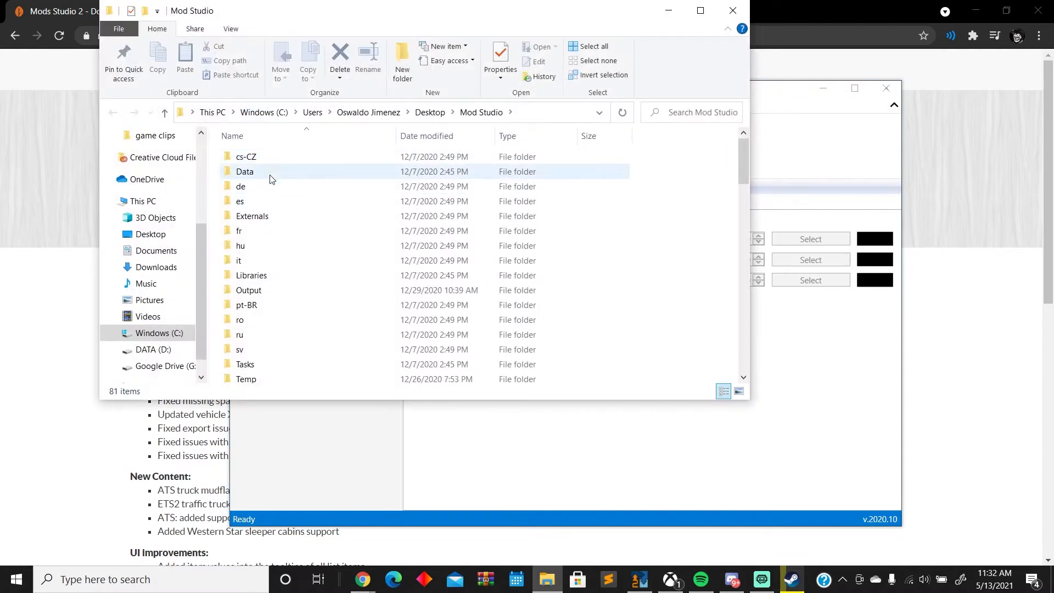
double_click(245, 172)
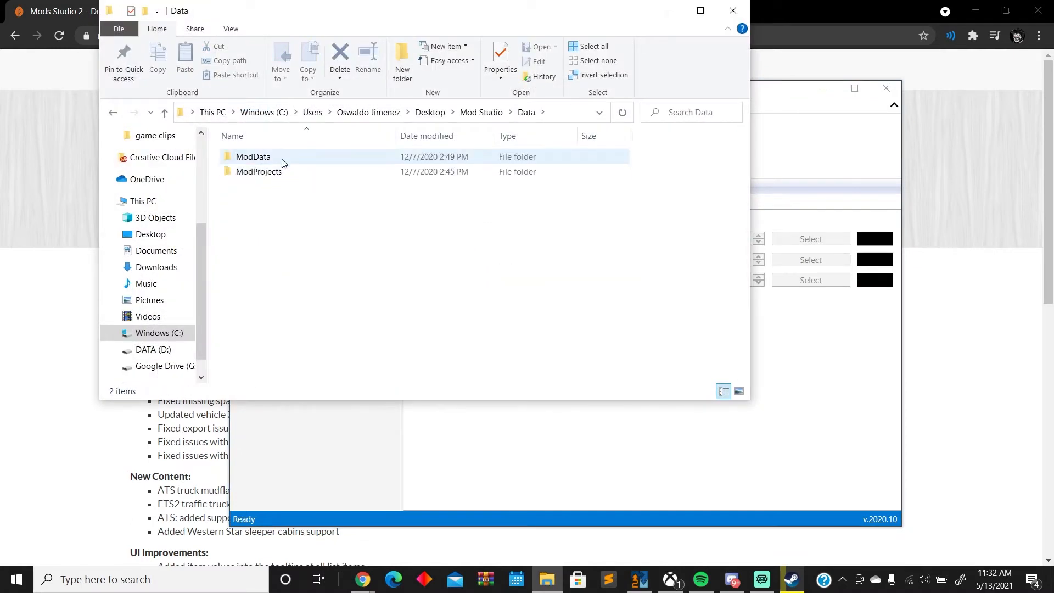
double_click(252, 157)
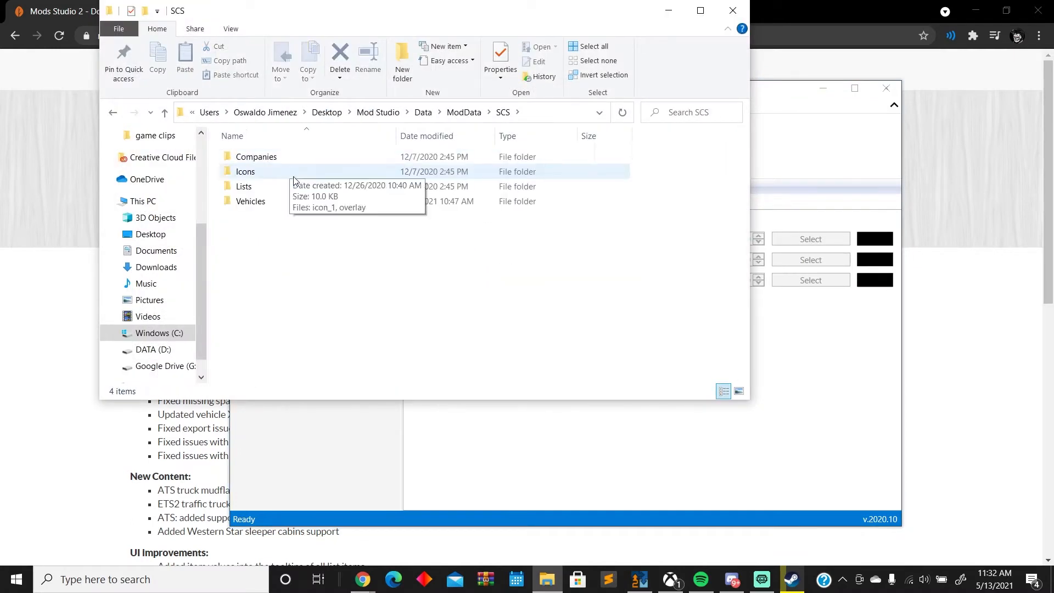
double_click(251, 201)
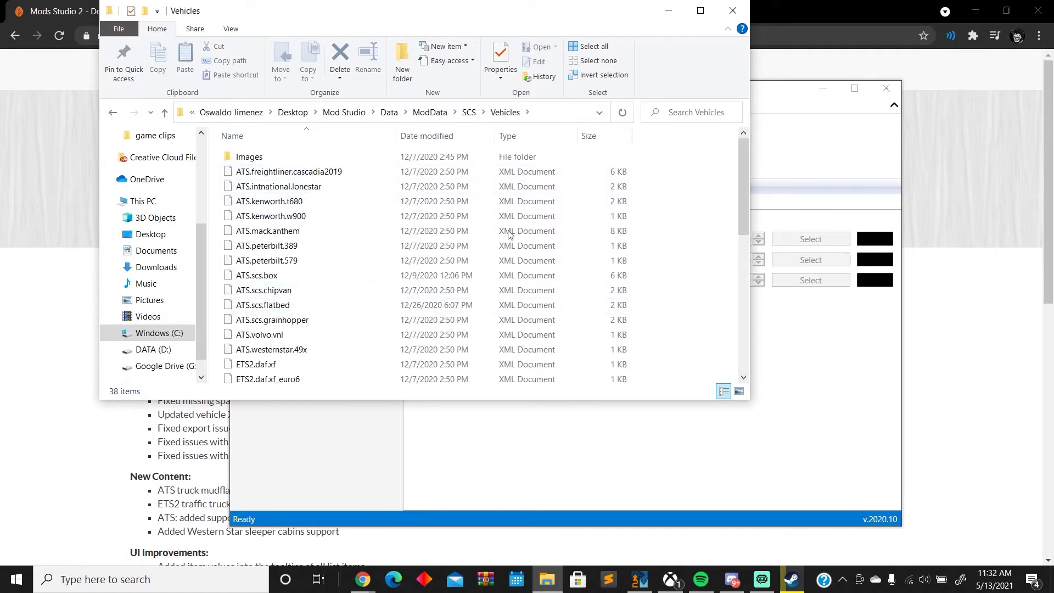
mouse_move(692, 55)
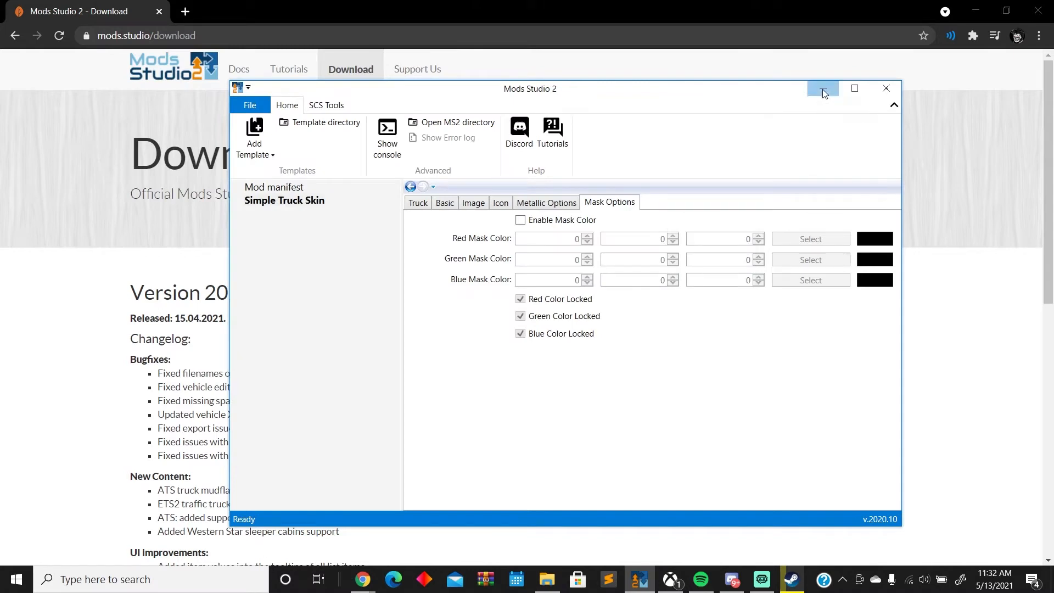
left_click(821, 88)
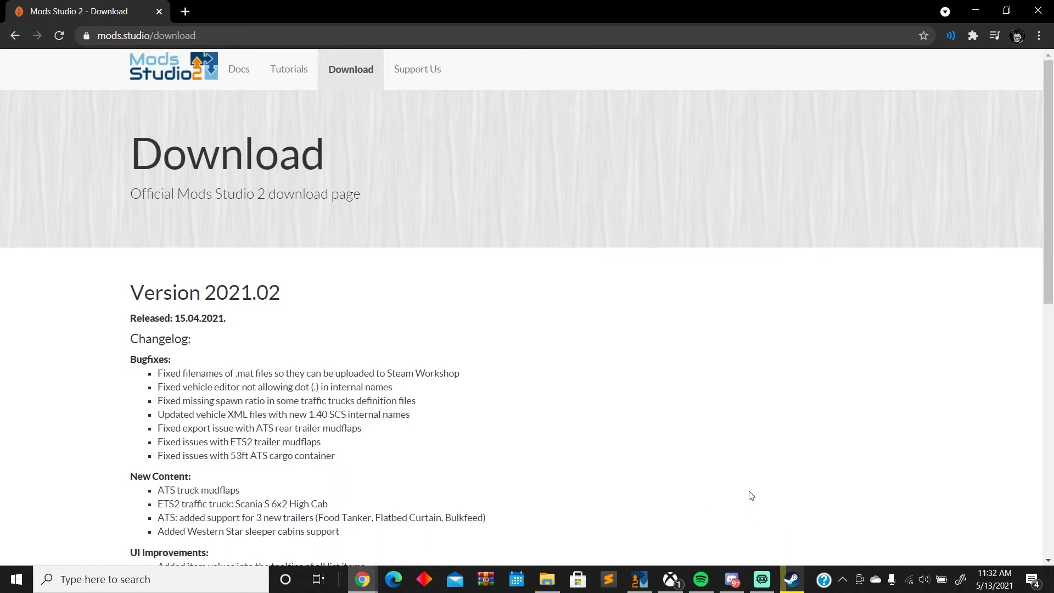
left_click(731, 579)
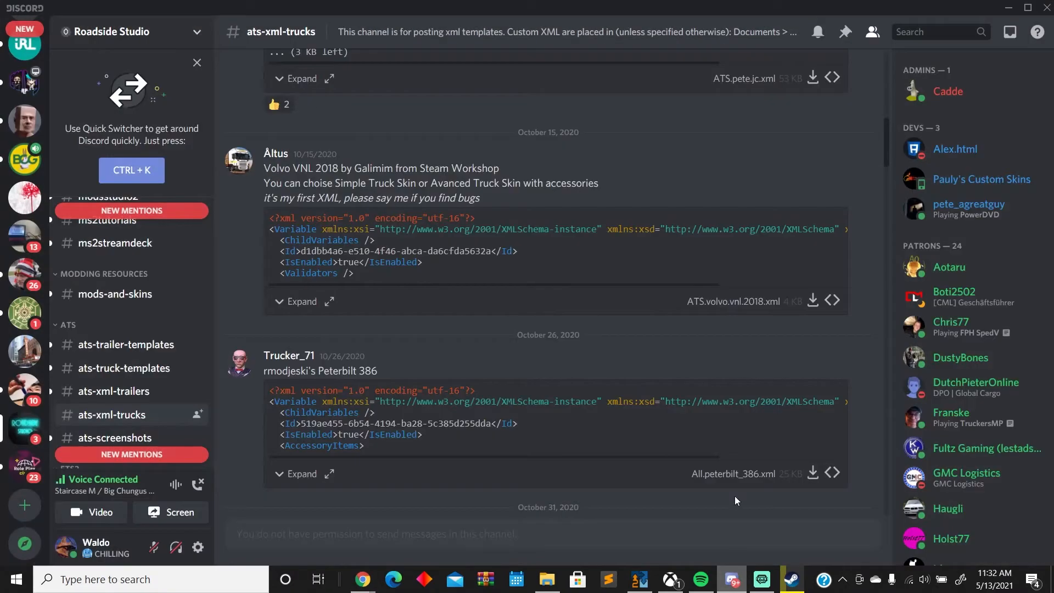
mouse_move(163, 60)
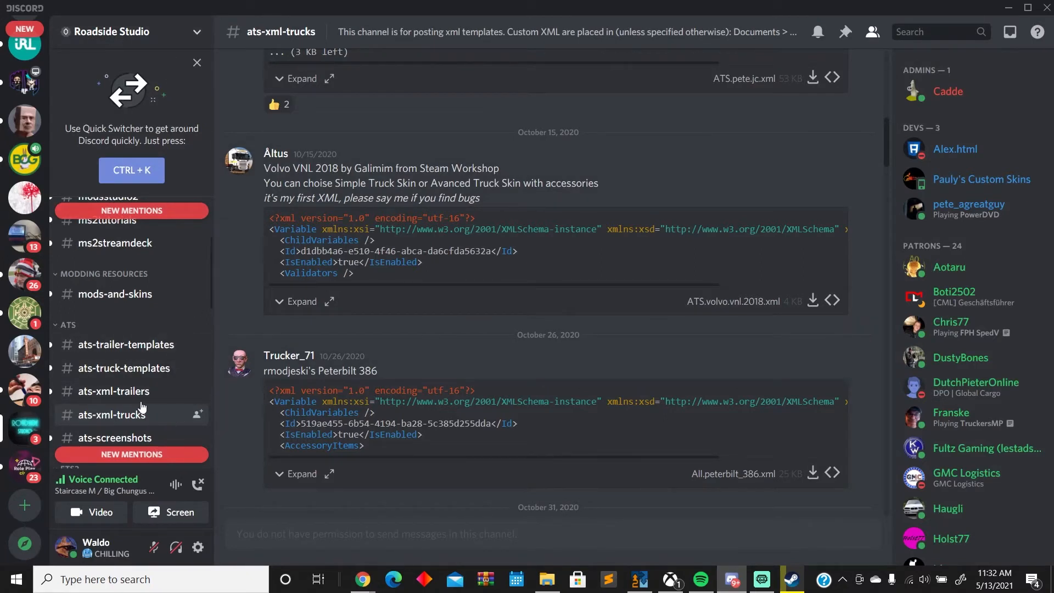
mouse_move(93, 400)
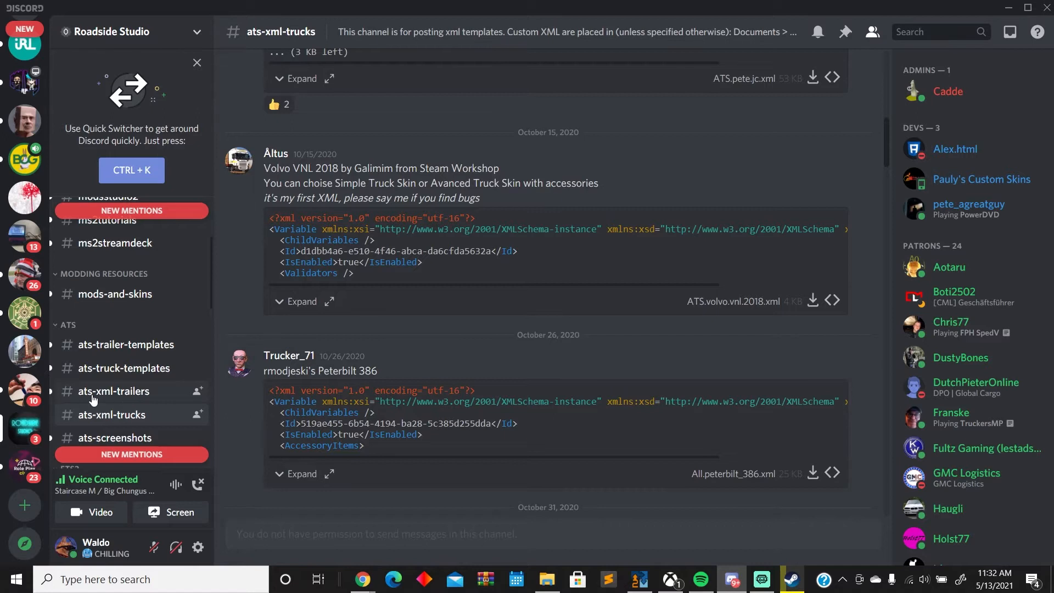
mouse_move(101, 425)
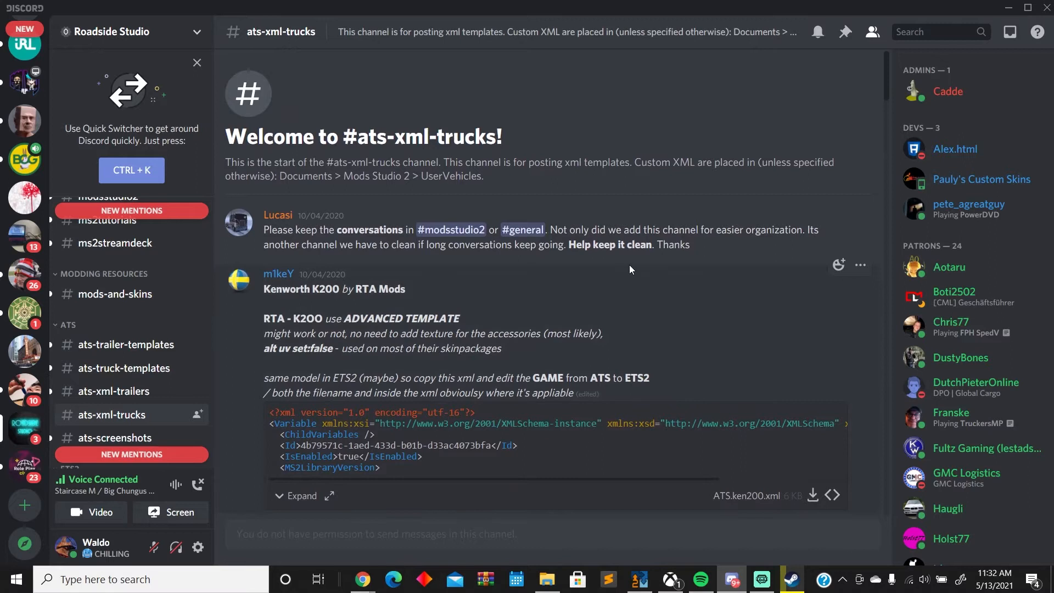
- Scroll through the #ats-xml-trucks template posts to find the Aradeth VNL 670 one
scroll("down", 3)
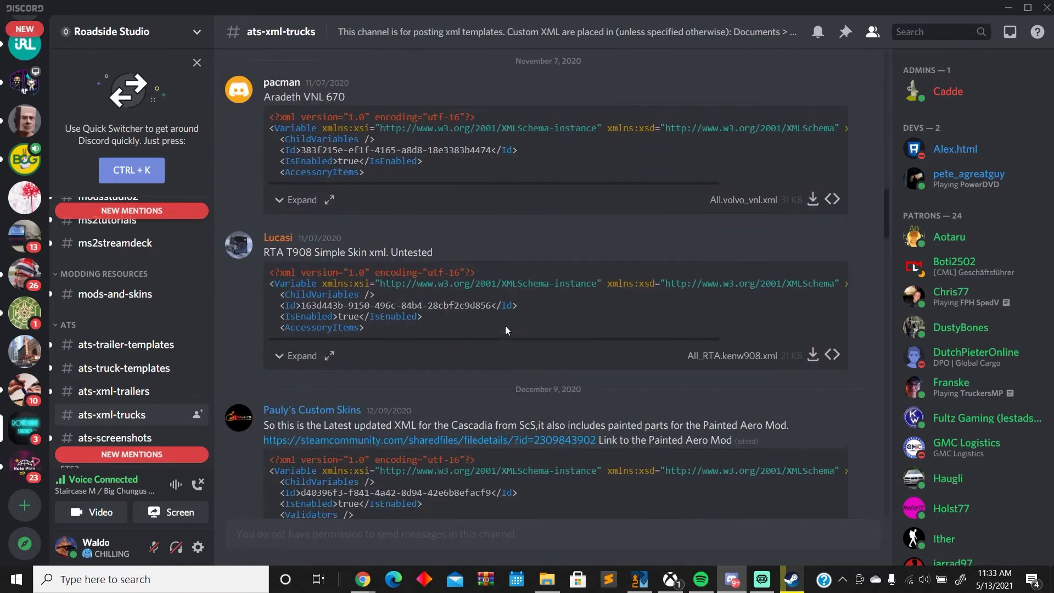
scroll("down", 3)
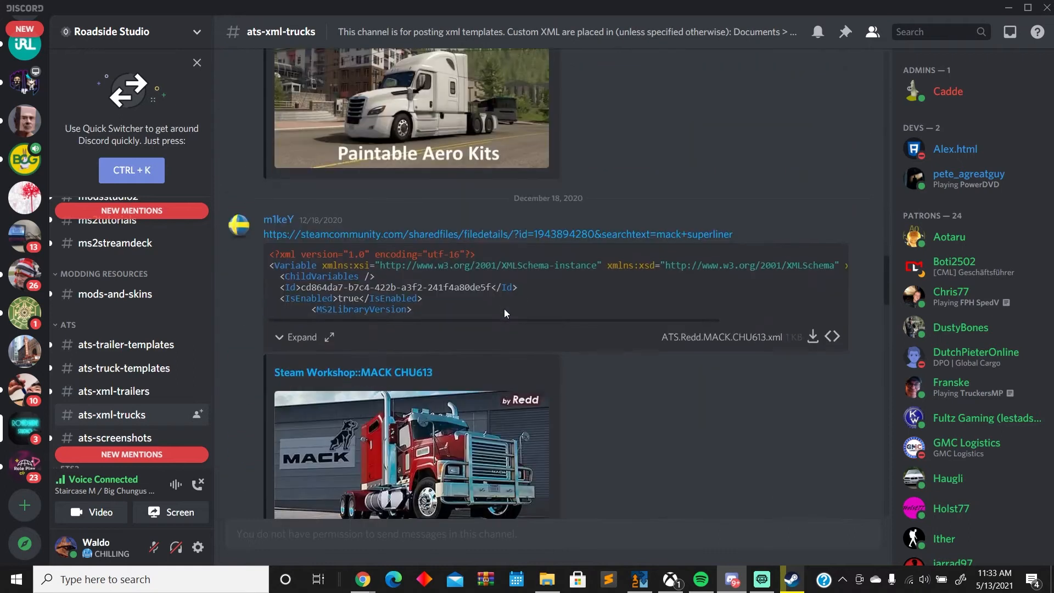
scroll("down", 3)
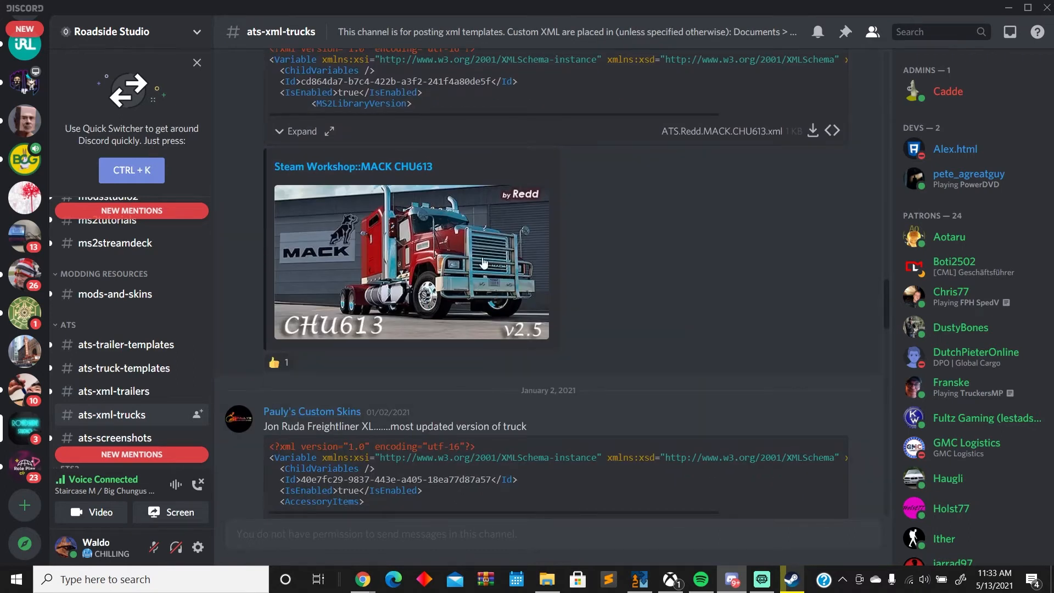
scroll("down", 3)
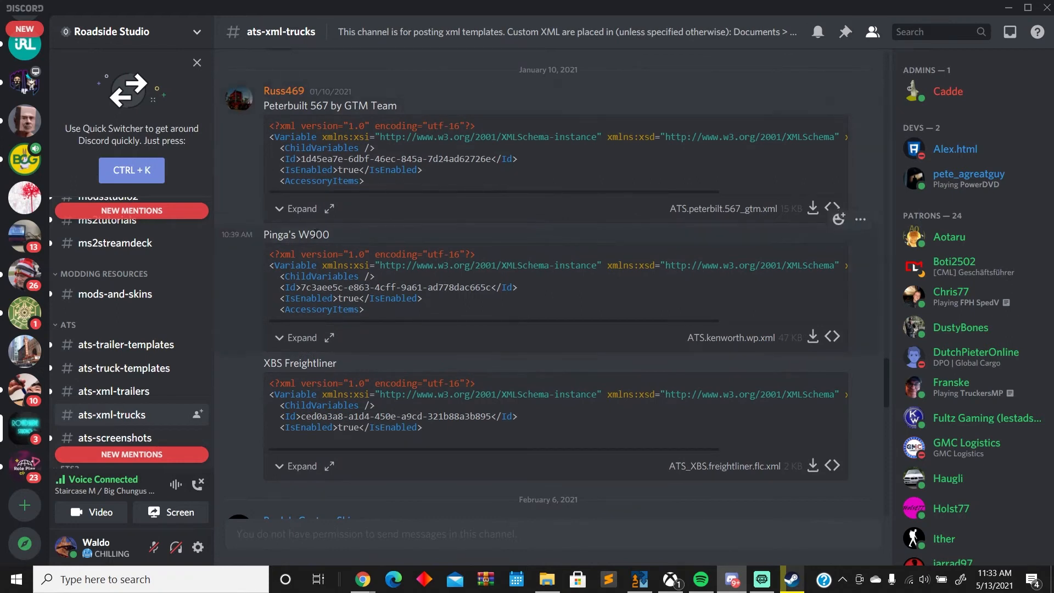
scroll("down", 3)
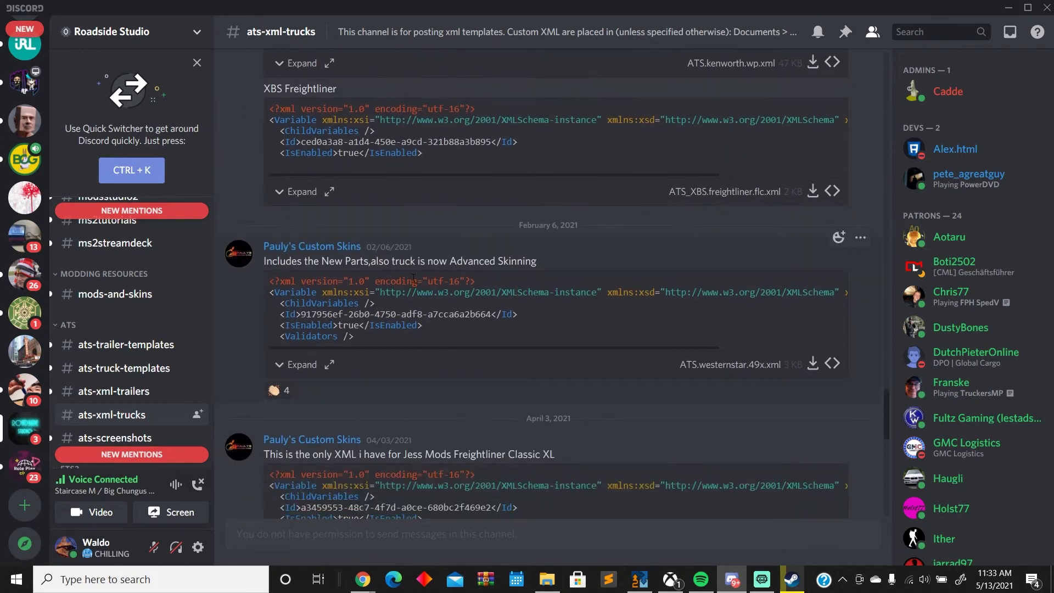
mouse_move(415, 389)
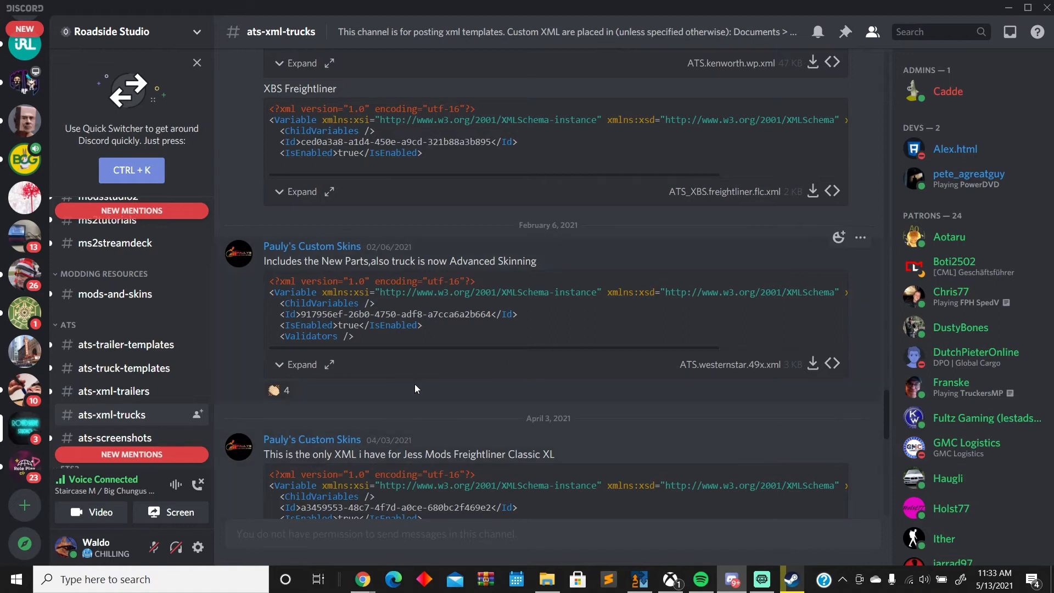
scroll("down", 3)
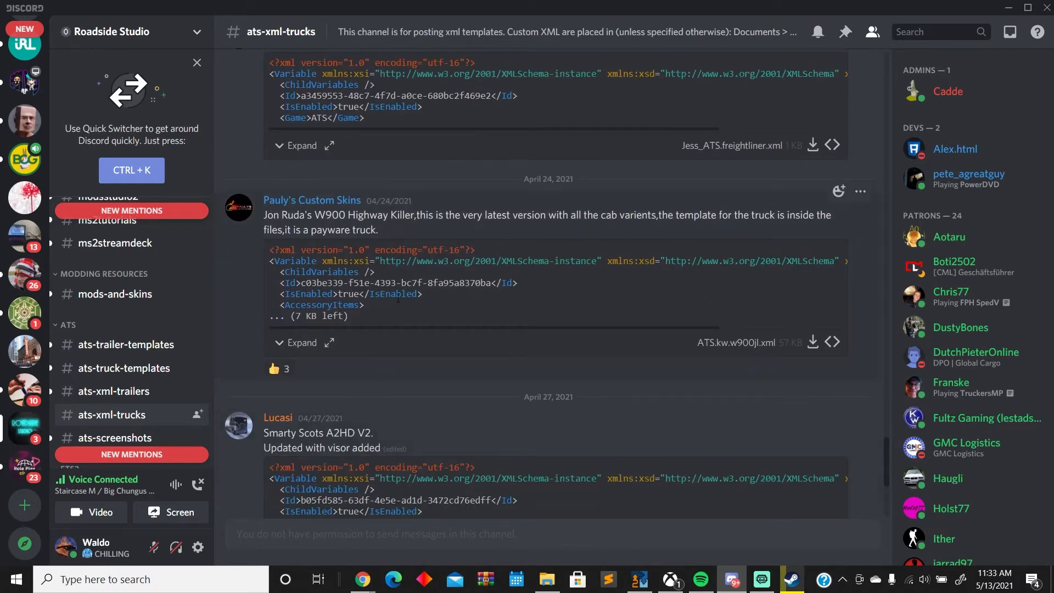
mouse_move(528, 407)
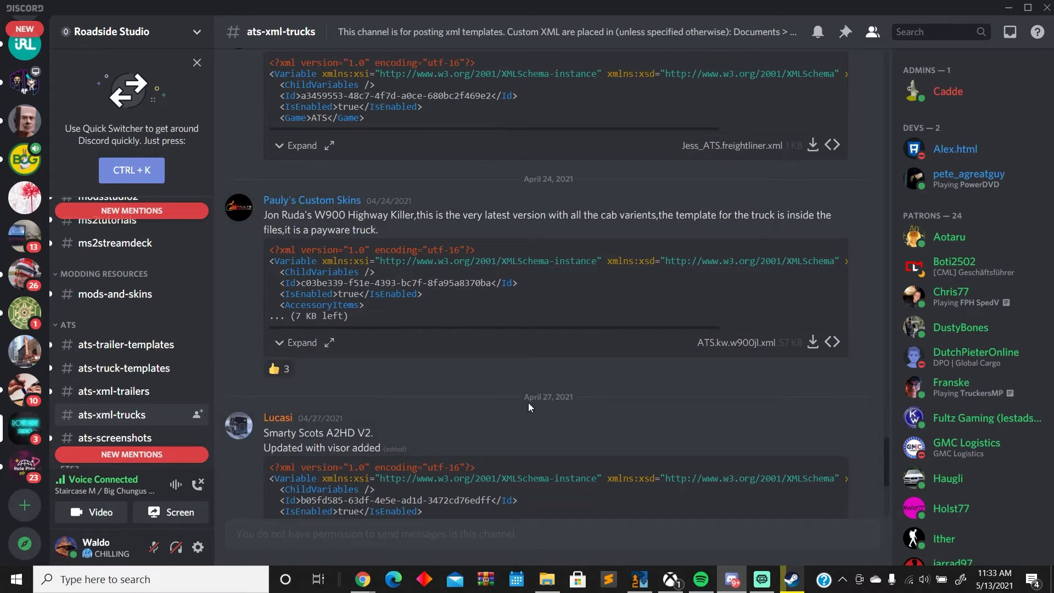
scroll("down", 3)
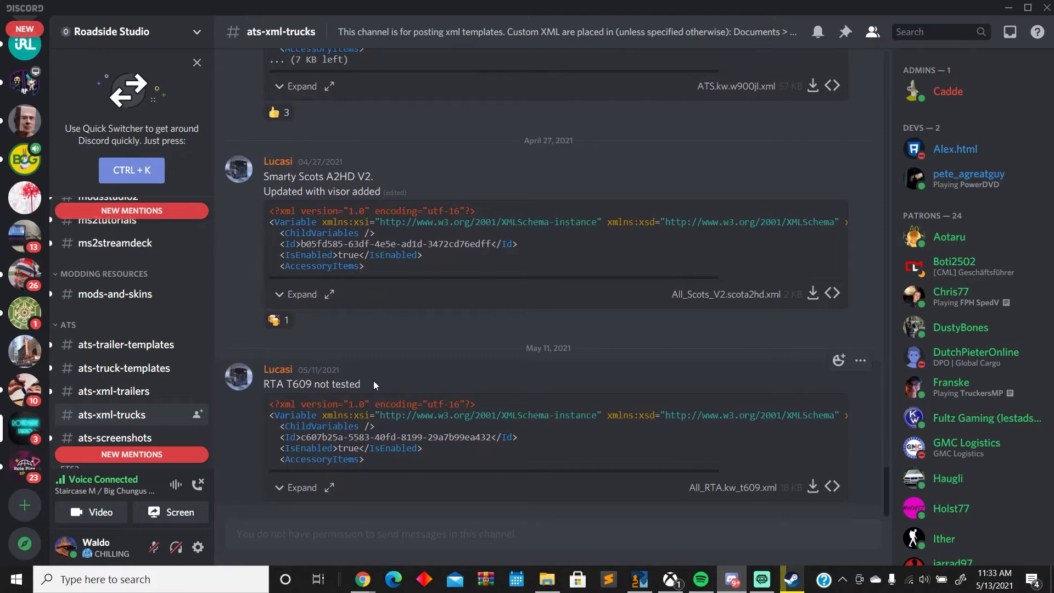
scroll("up", 3)
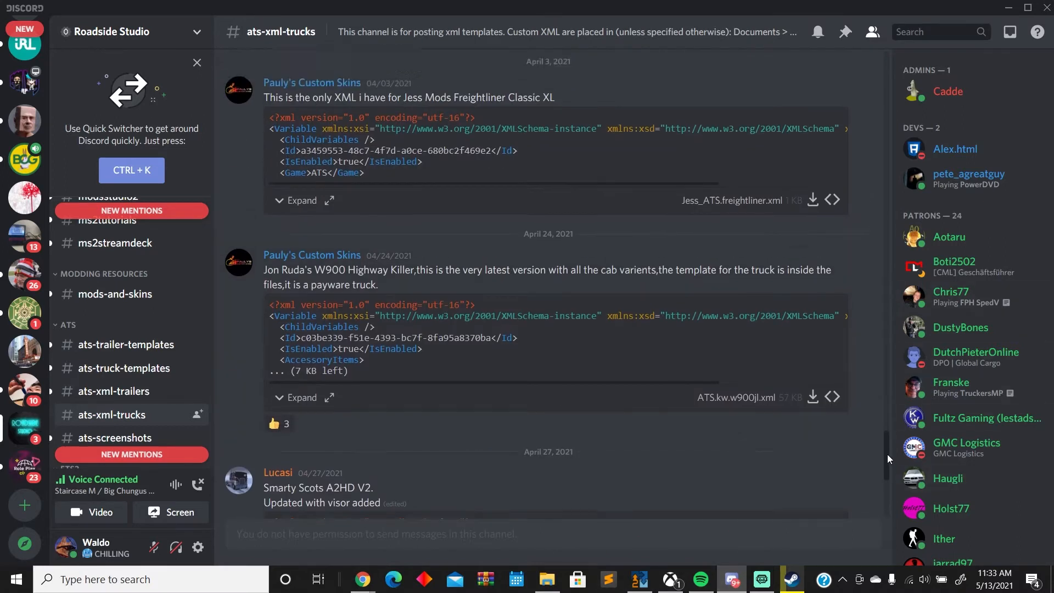
scroll("down", 3)
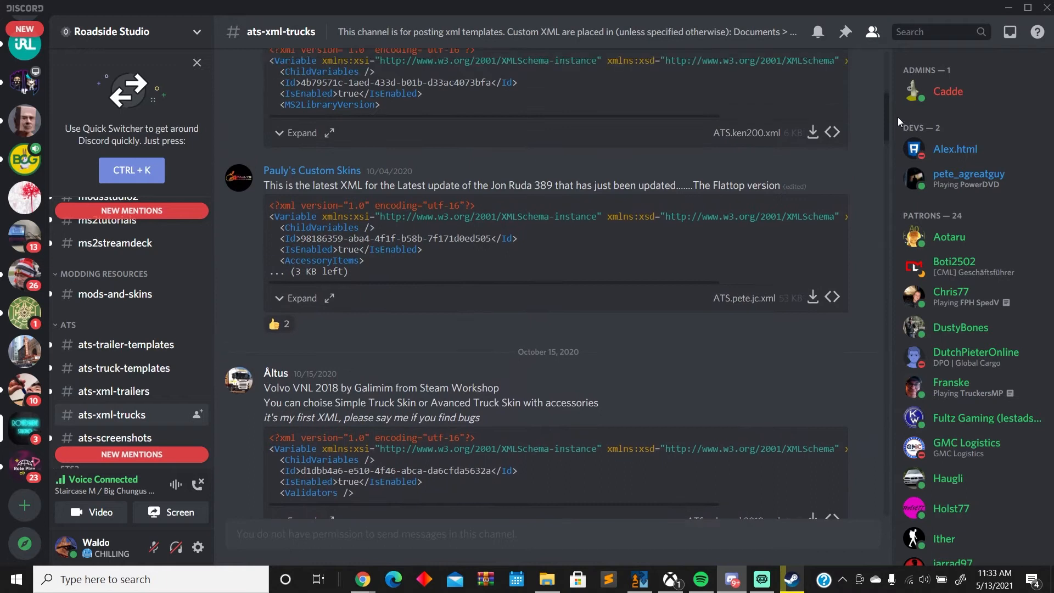
scroll("down", 3)
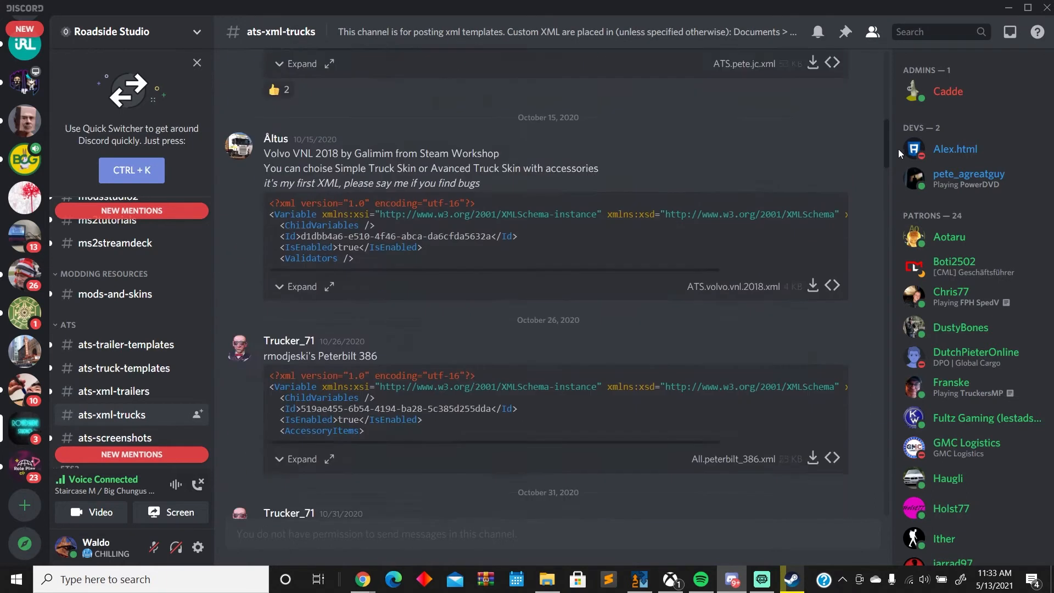
scroll("down", 3)
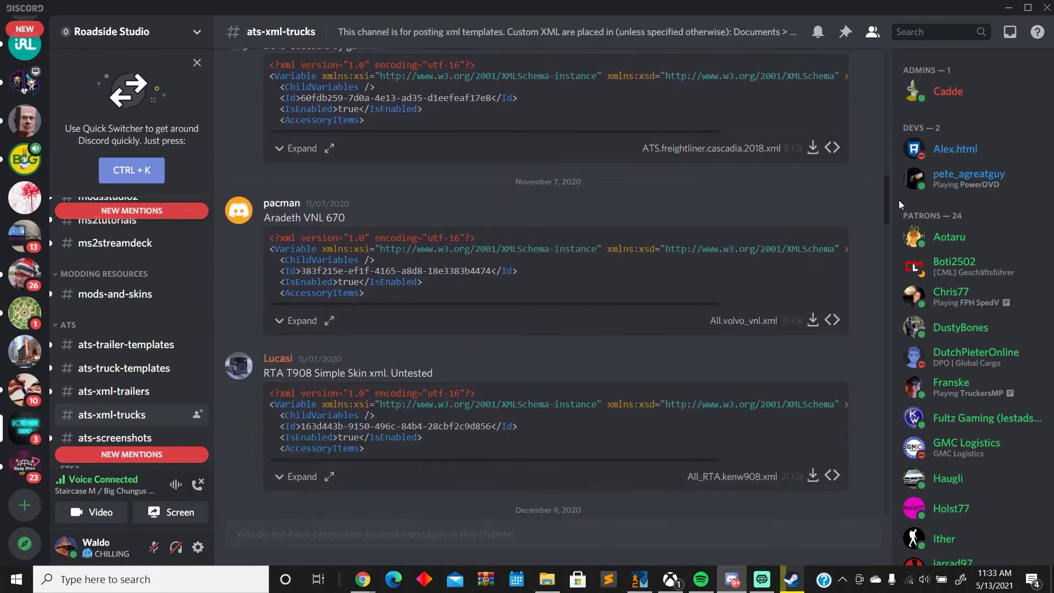
scroll("down", 3)
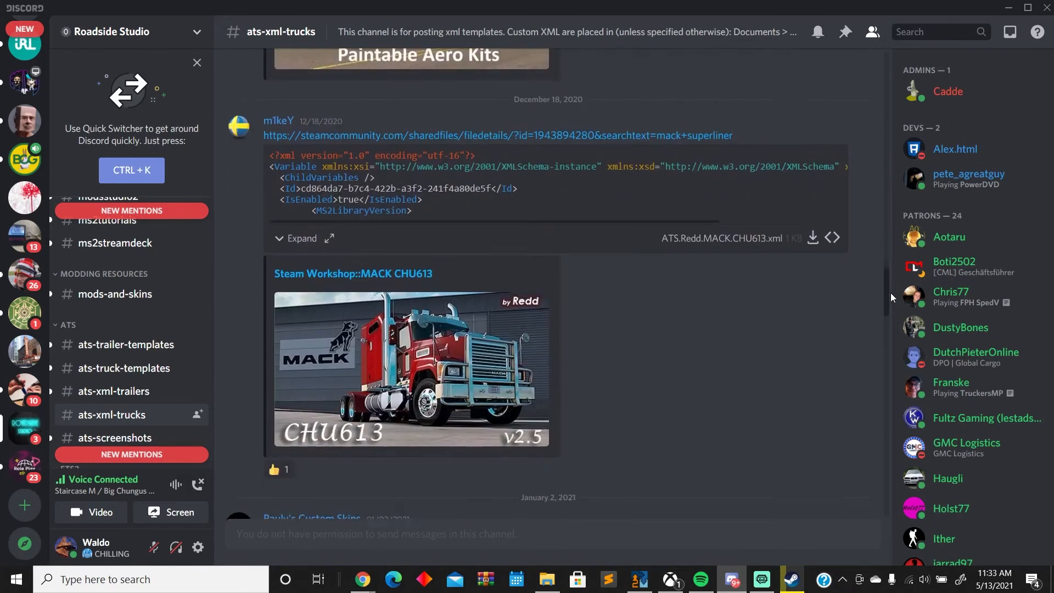
scroll("down", 3)
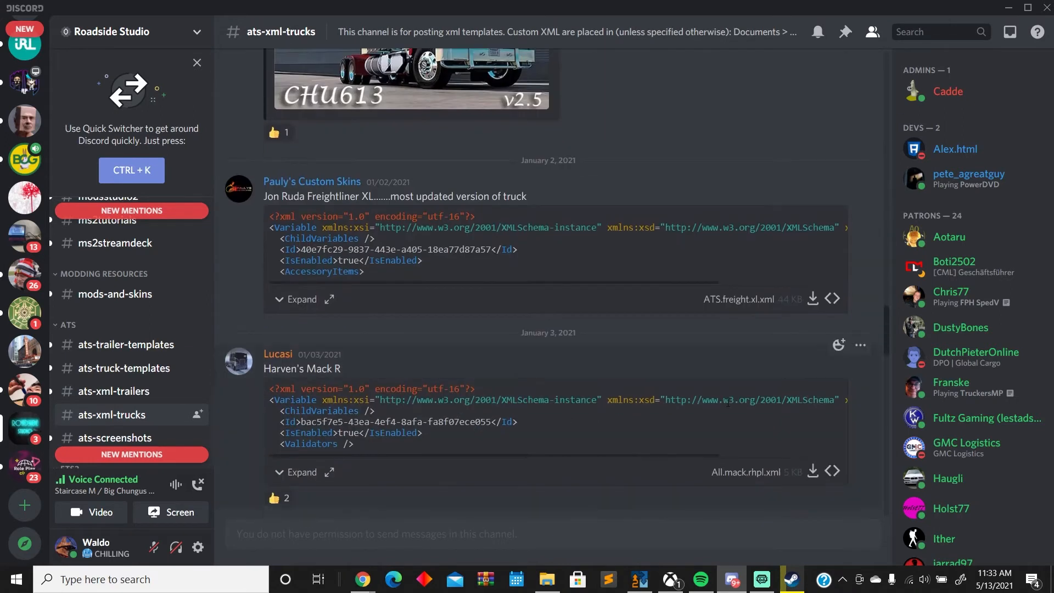
scroll("down", 3)
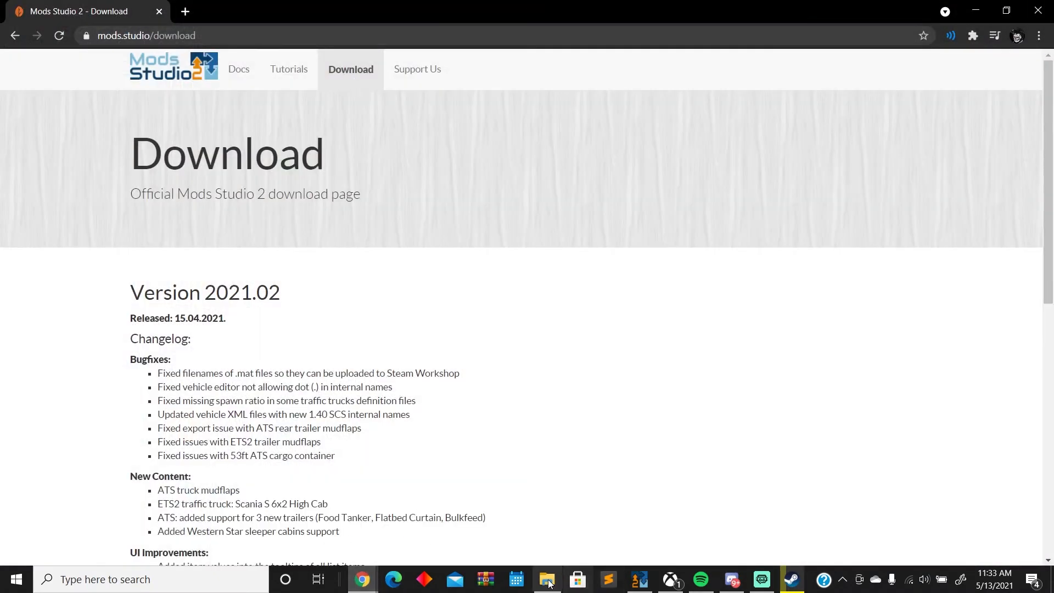
left_click(547, 579)
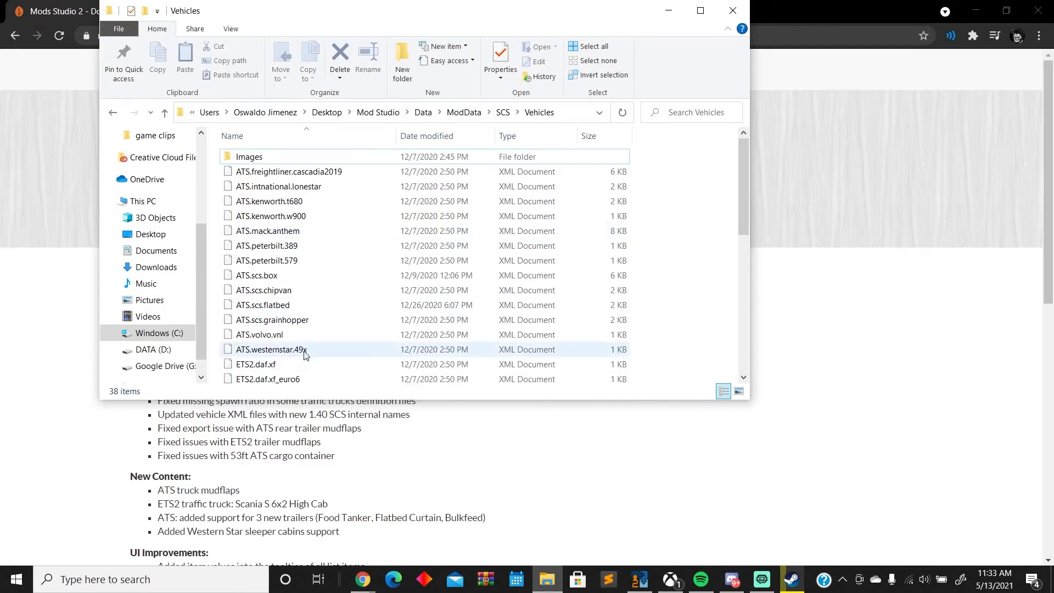
scroll("down", 3)
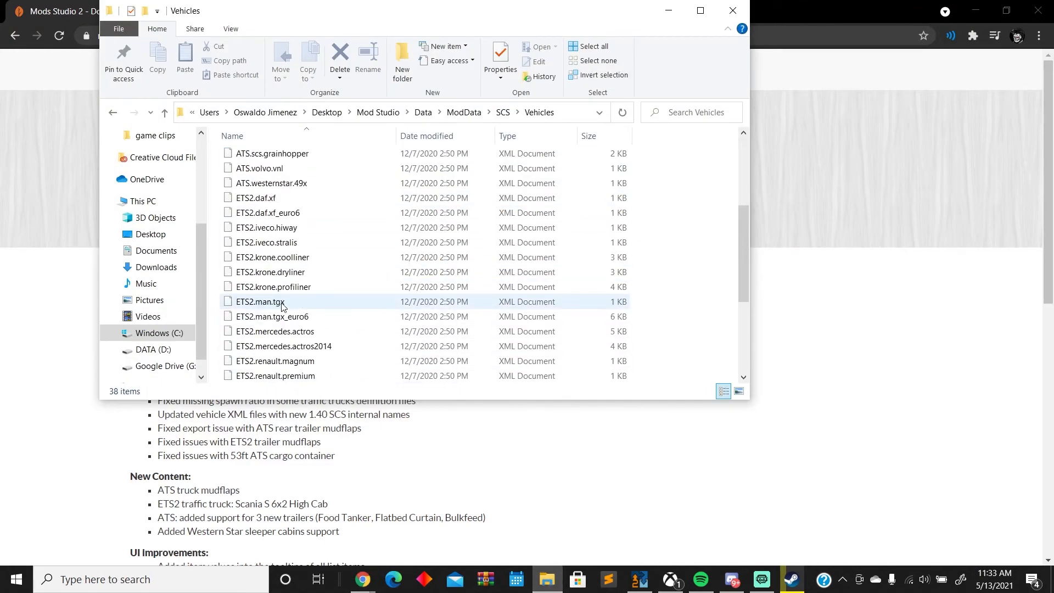
scroll("down", 3)
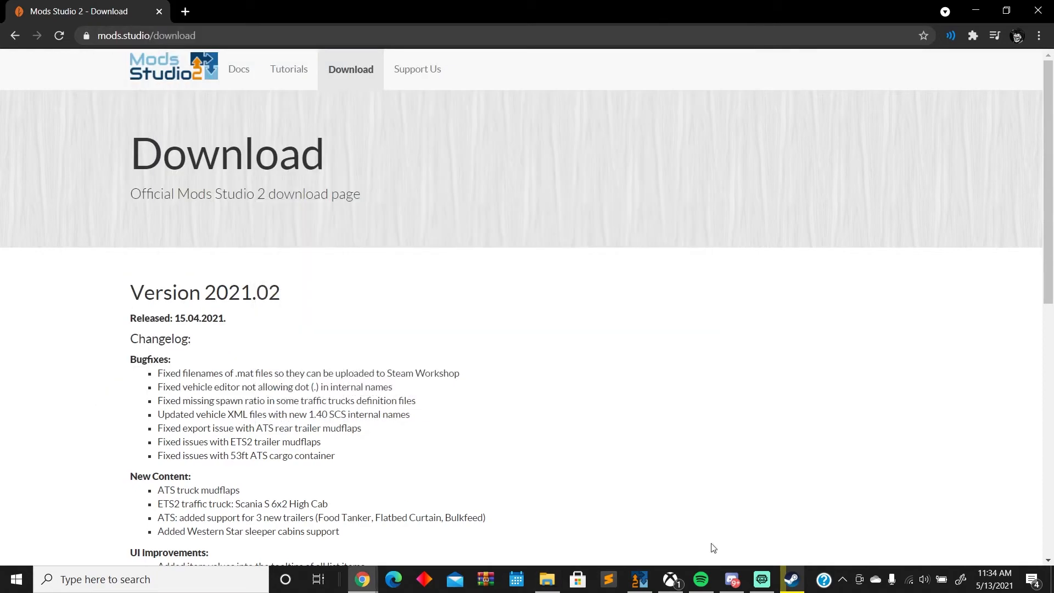
- Download All.volvo_vnl.xml from pacman's Aradeth VNL 670 post in Discord
left_click(730, 578)
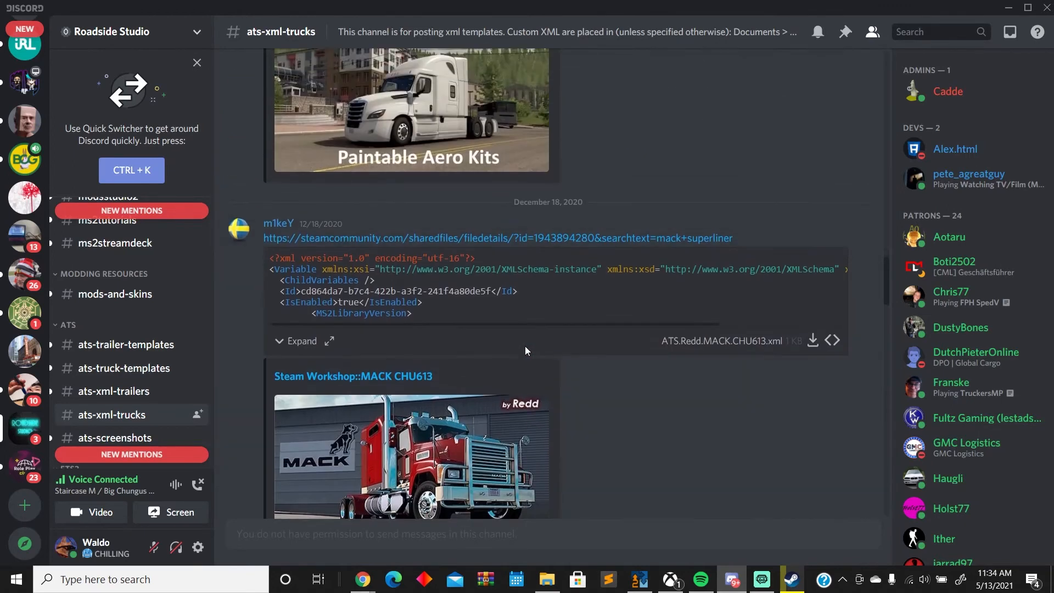
scroll("down", 3)
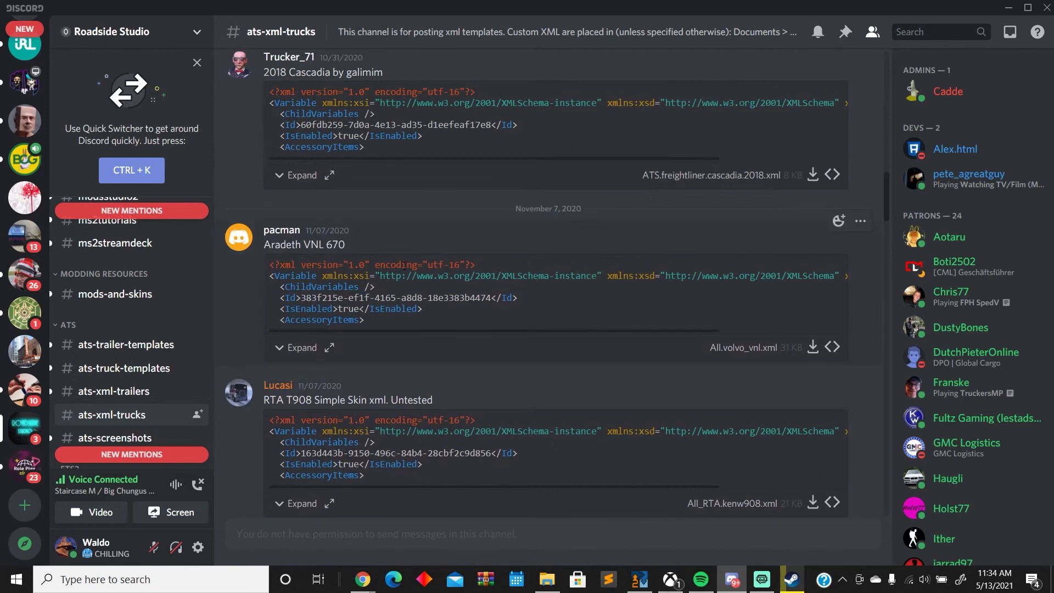
left_click(361, 578)
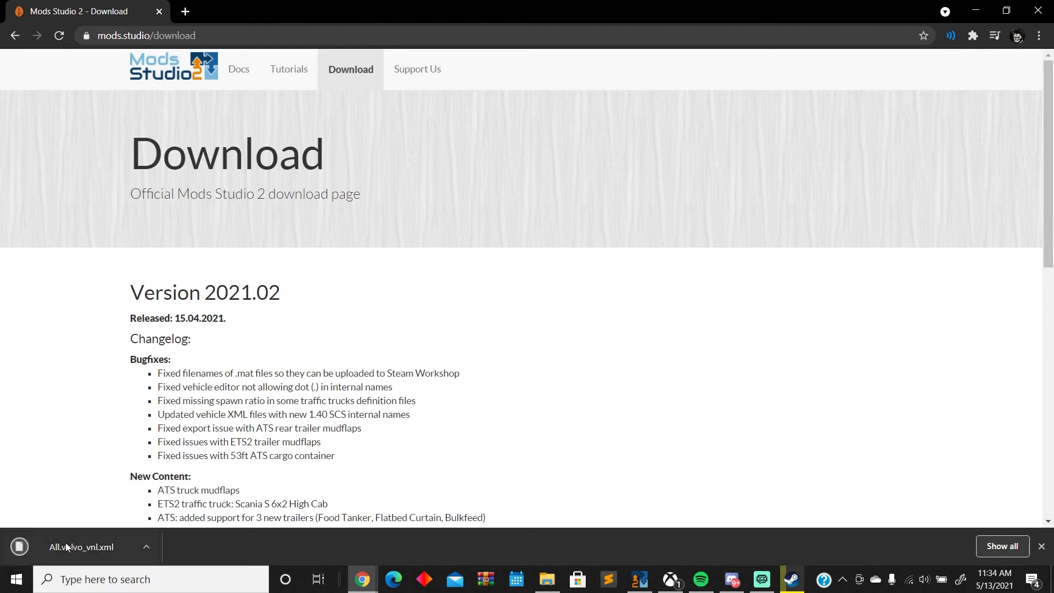
- Open All.volvo_vnl.xml from Chrome's download bar to add the Aradeth VNL670 template
left_click(545, 578)
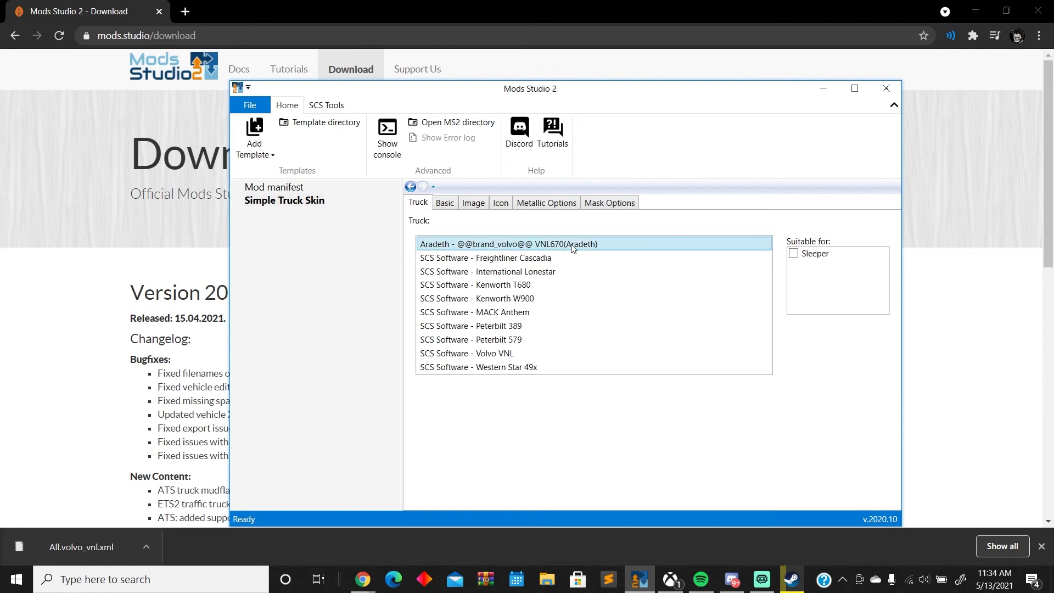
- Tick Sleeper for the Aradeth VNL670, check the Image and Mask Options tabs, and return to Truck
left_click(793, 254)
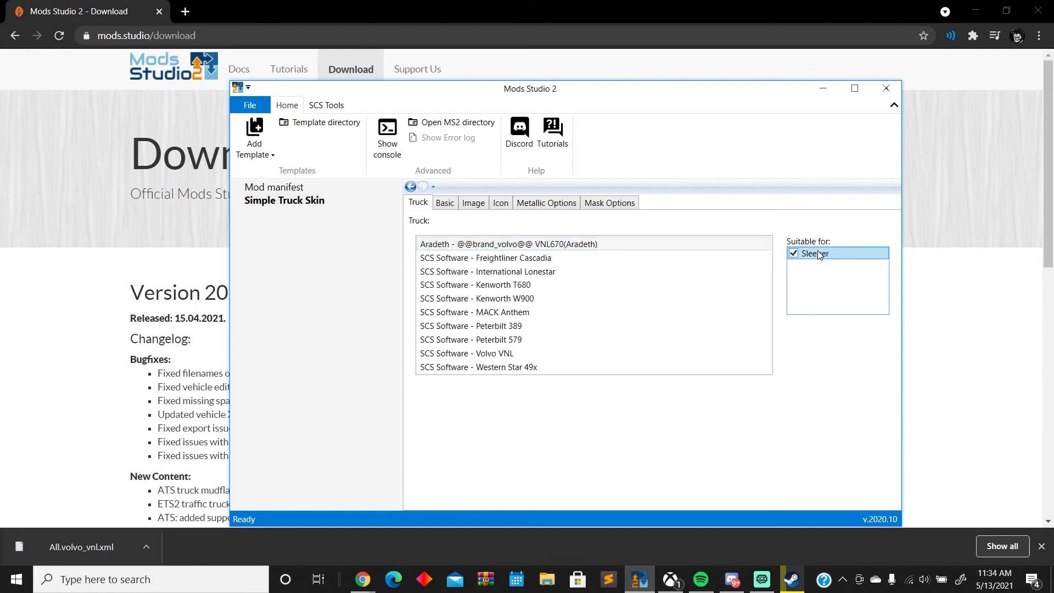
left_click(473, 203)
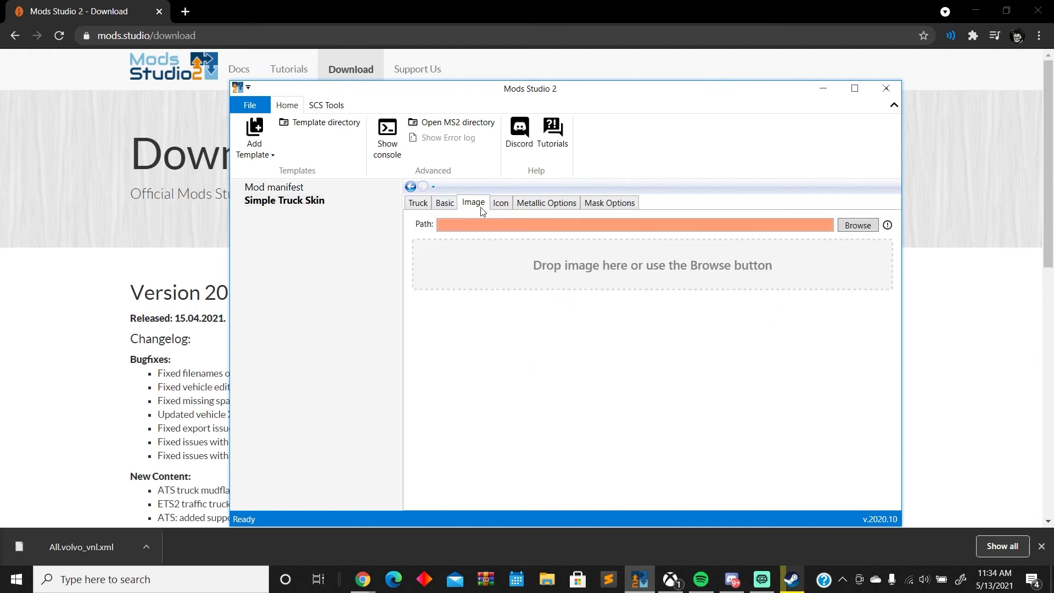
left_click(608, 202)
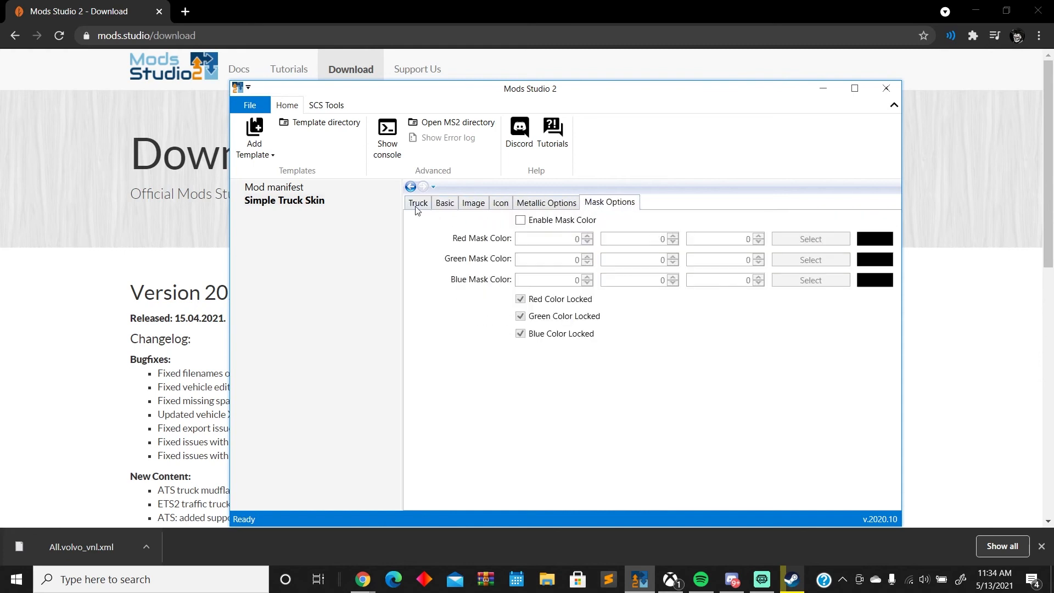
left_click(417, 202)
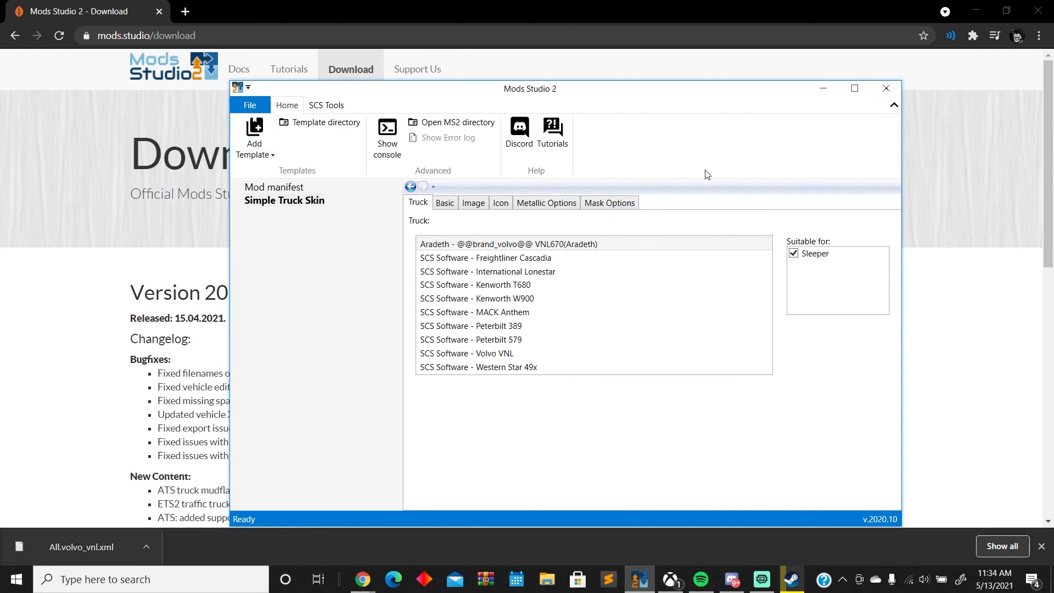
mouse_move(713, 129)
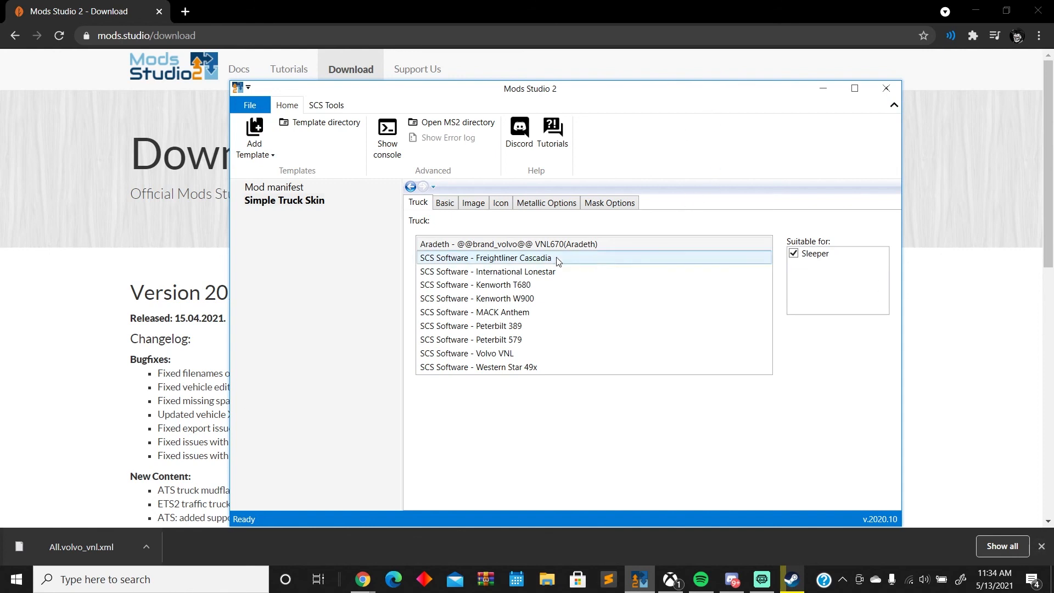
left_click(506, 244)
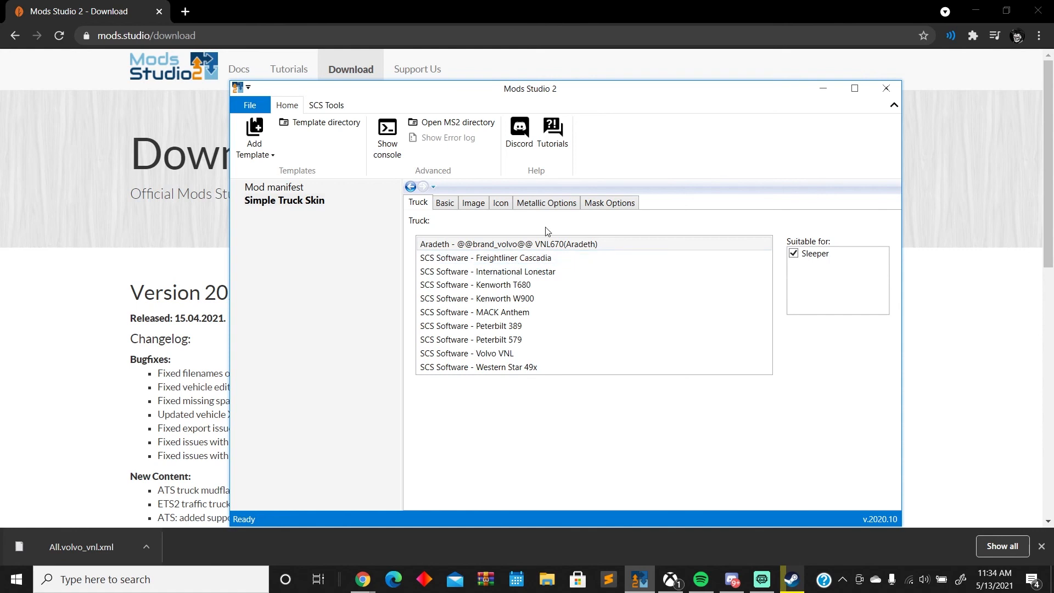
left_click(484, 257)
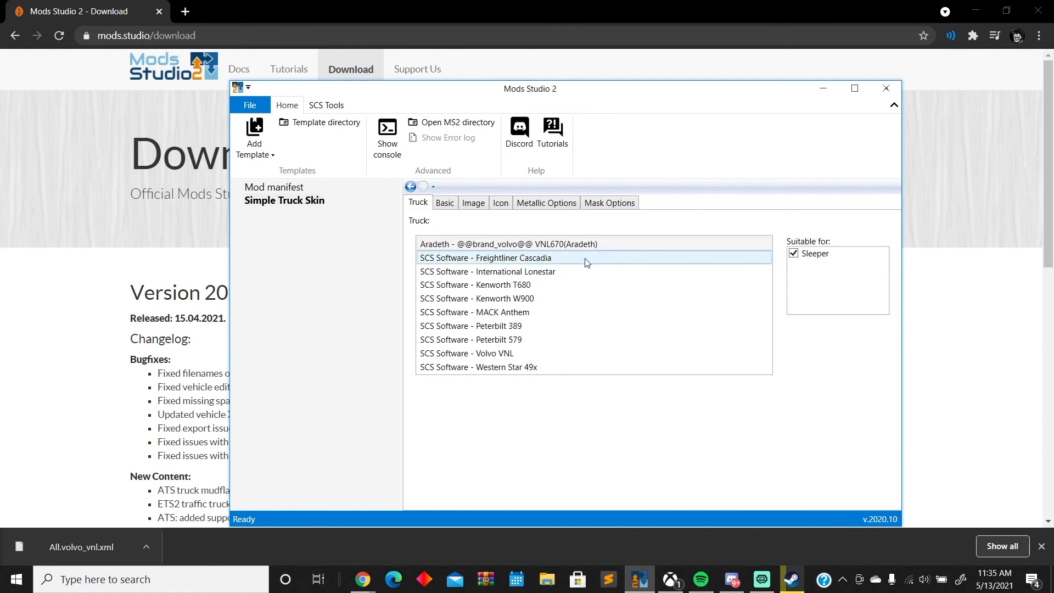
left_click(508, 243)
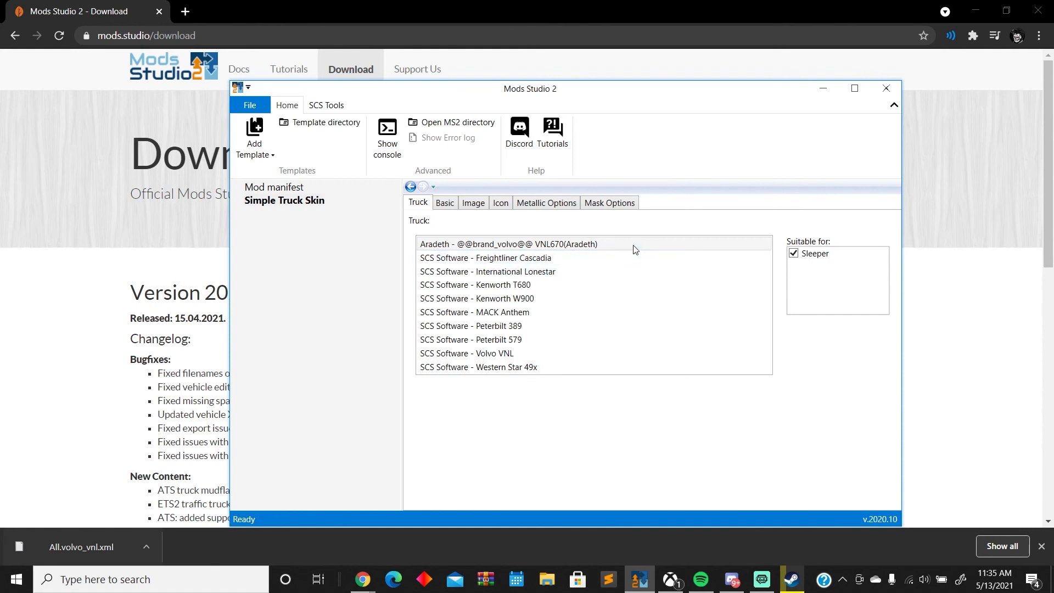
left_click(484, 257)
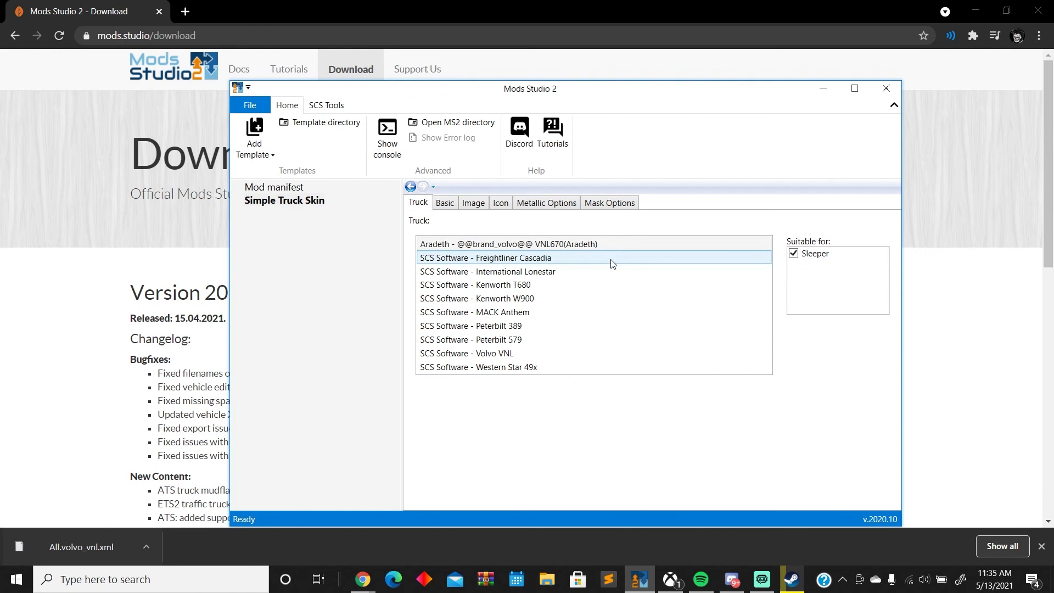